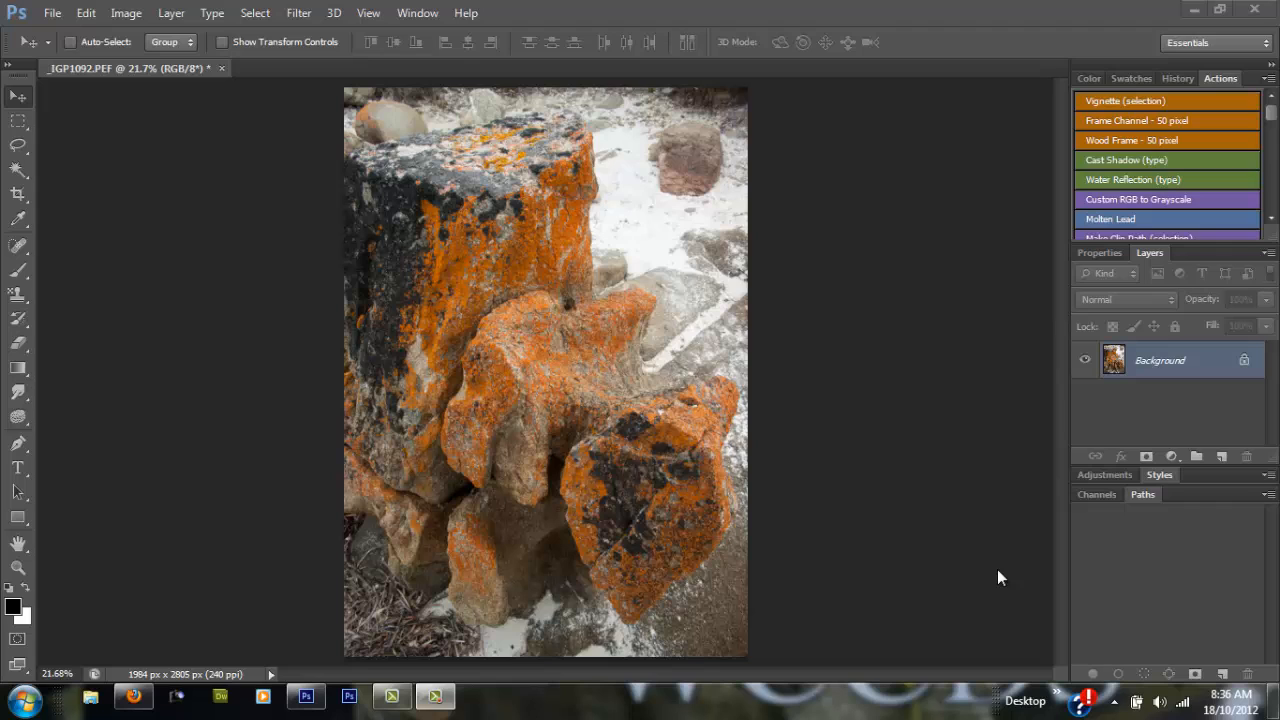
pyautogui.moveTo(1157, 368)
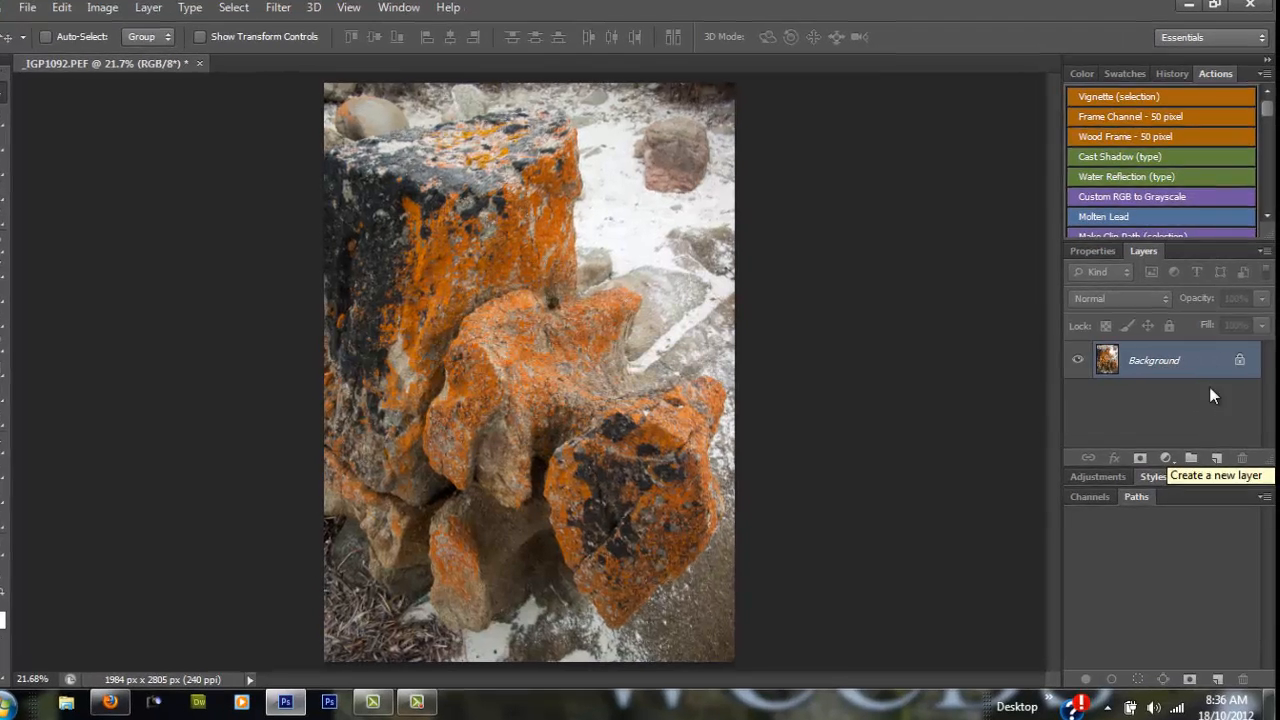
# Duplicate the Background layer to create a Background copy layer
pyautogui.click(1210, 459)
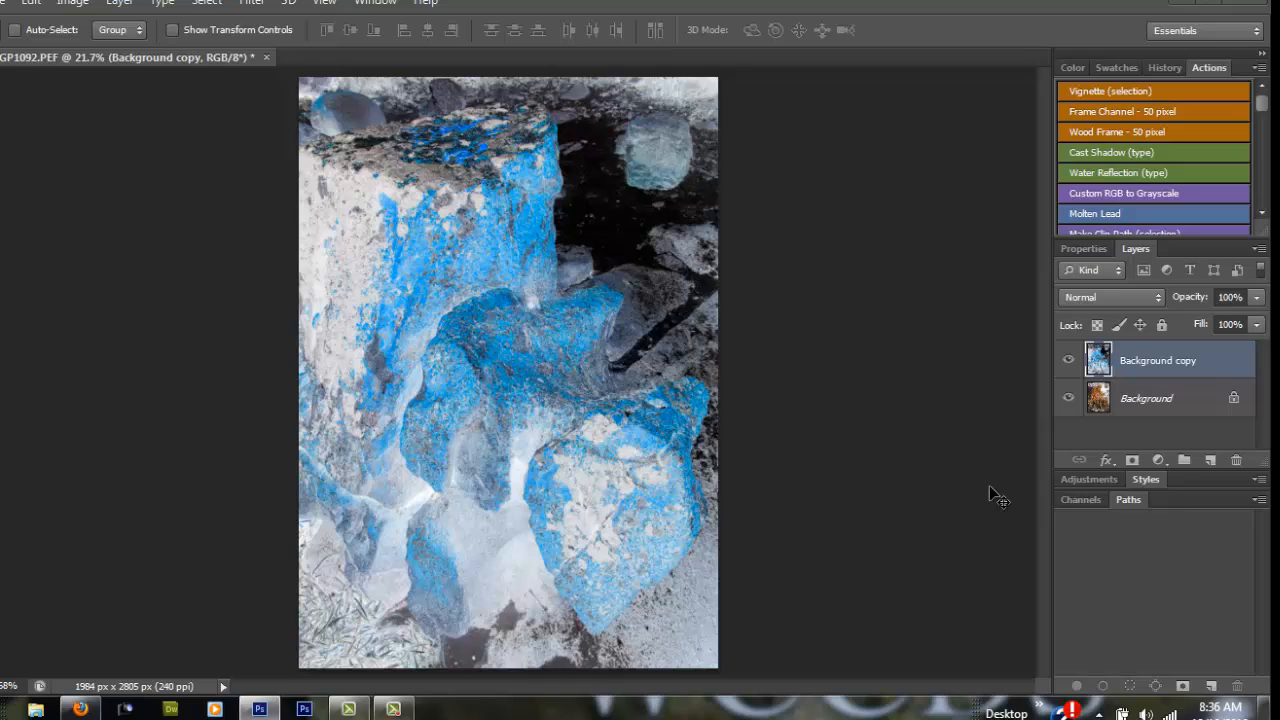
pyautogui.moveTo(1060, 335)
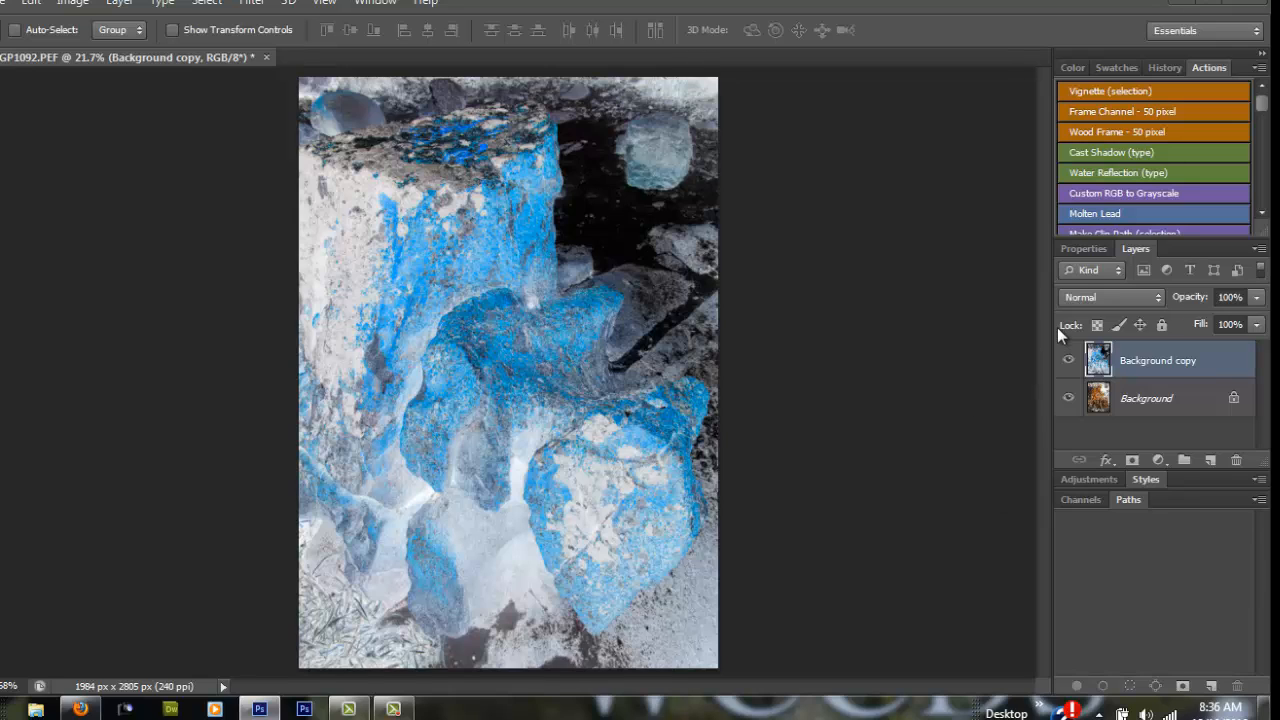
# Set the inverted Background copy layer's blend mode to Vivid Light
pyautogui.click(1110, 297)
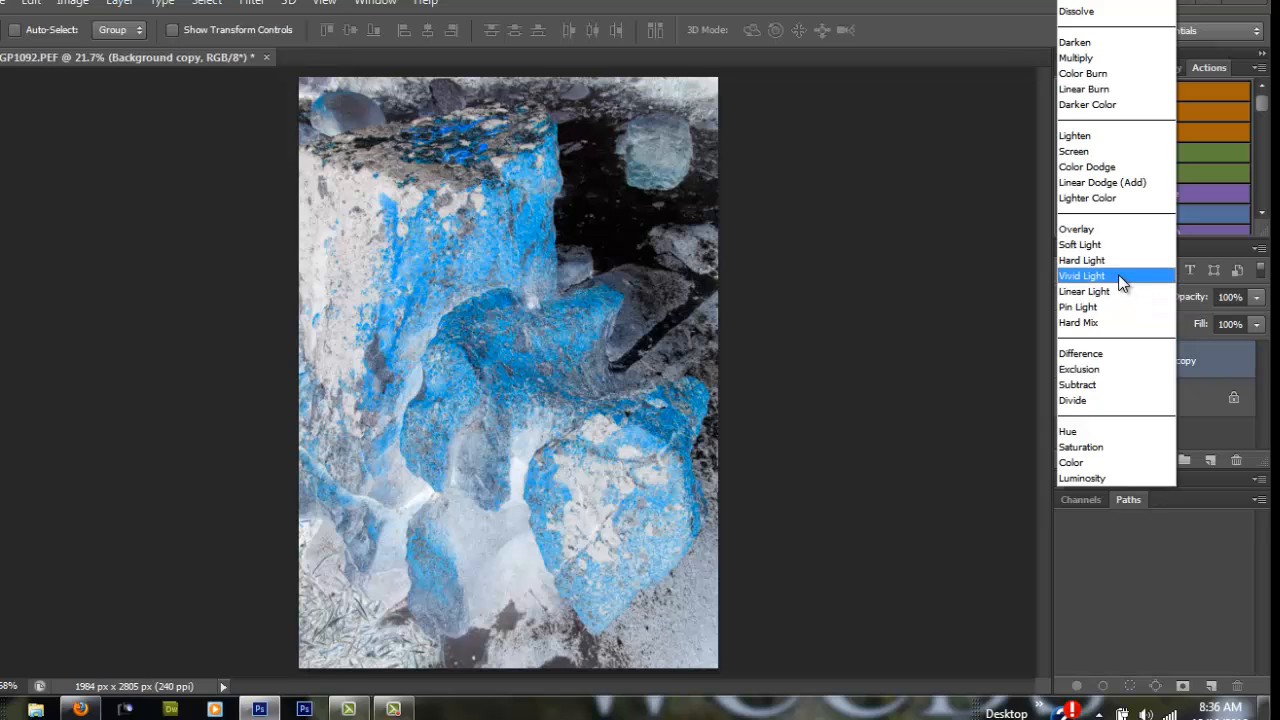
pyautogui.click(1081, 275)
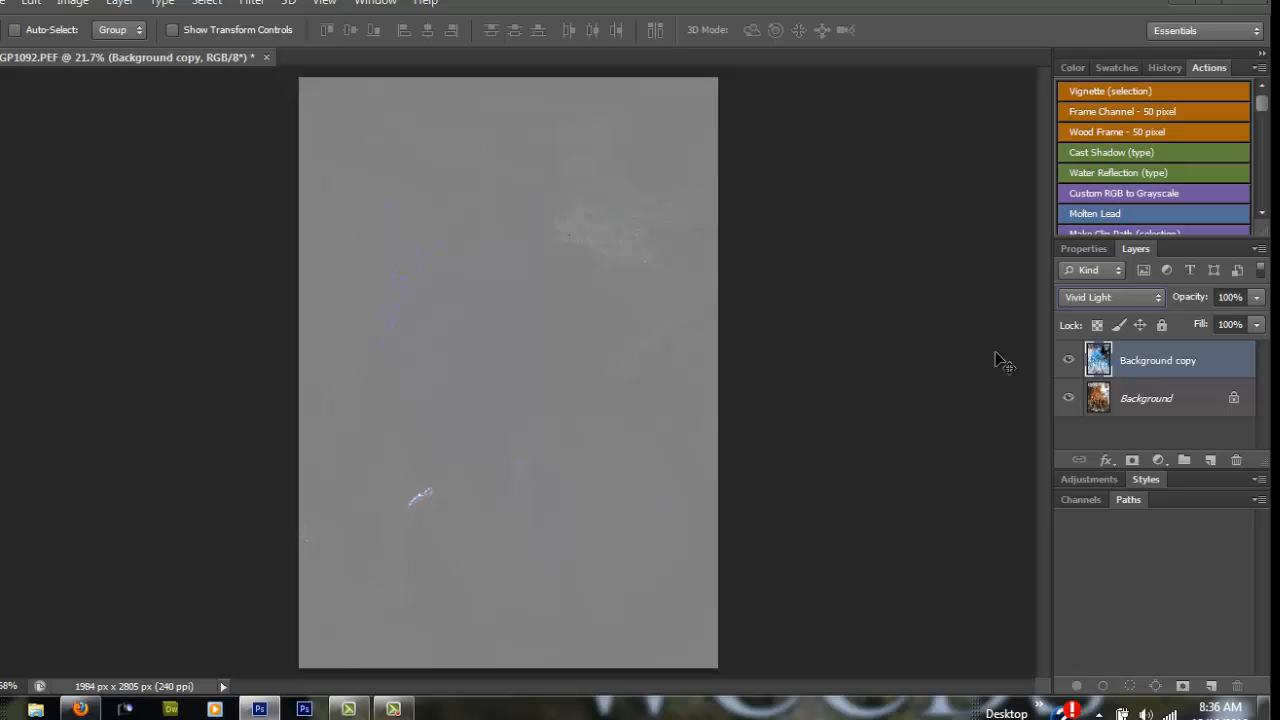
pyautogui.moveTo(290, 90)
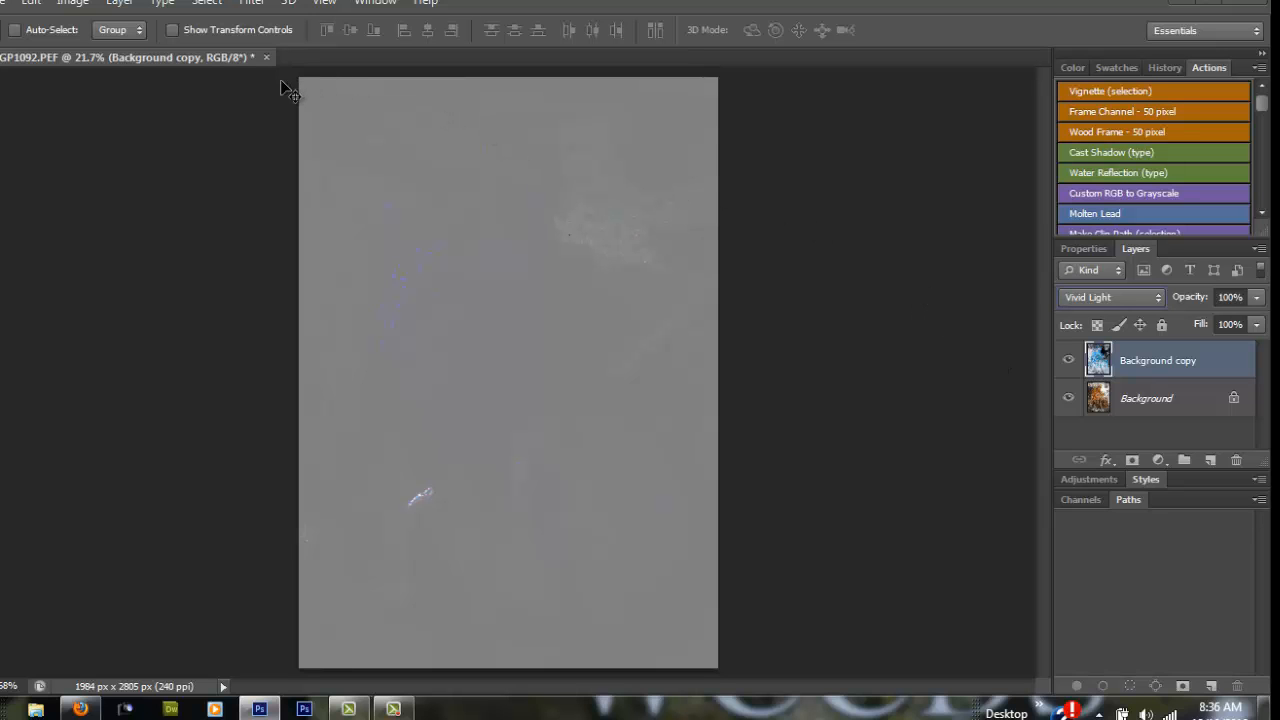
# Open the Filter > Blur > Surface Blur dialog for the Vivid Light copy
pyautogui.click(251, 3)
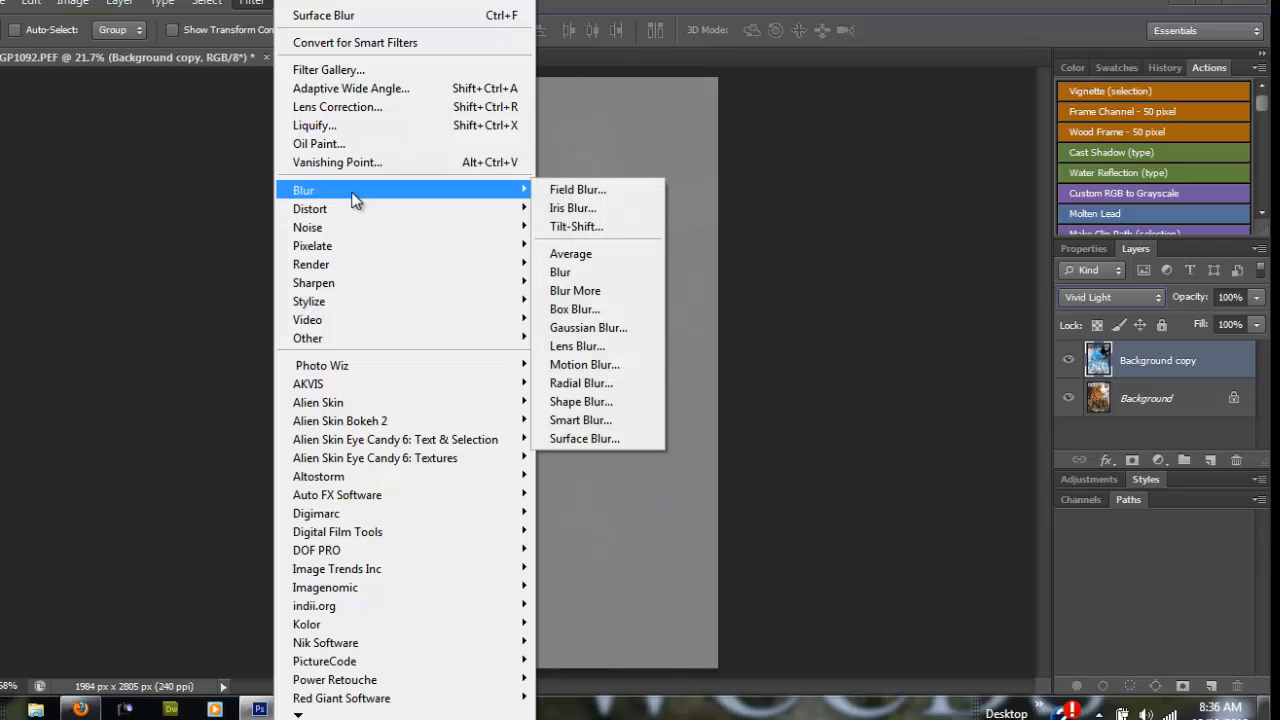
pyautogui.moveTo(585, 439)
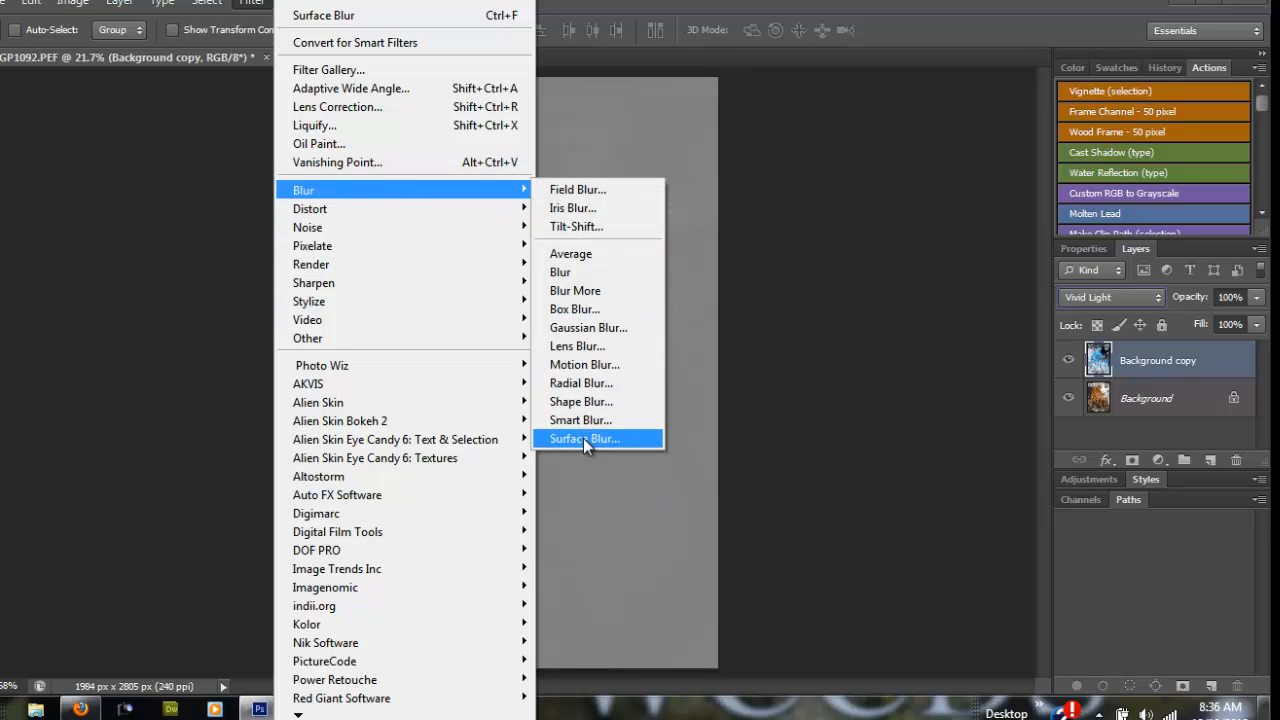
pyautogui.click(585, 438)
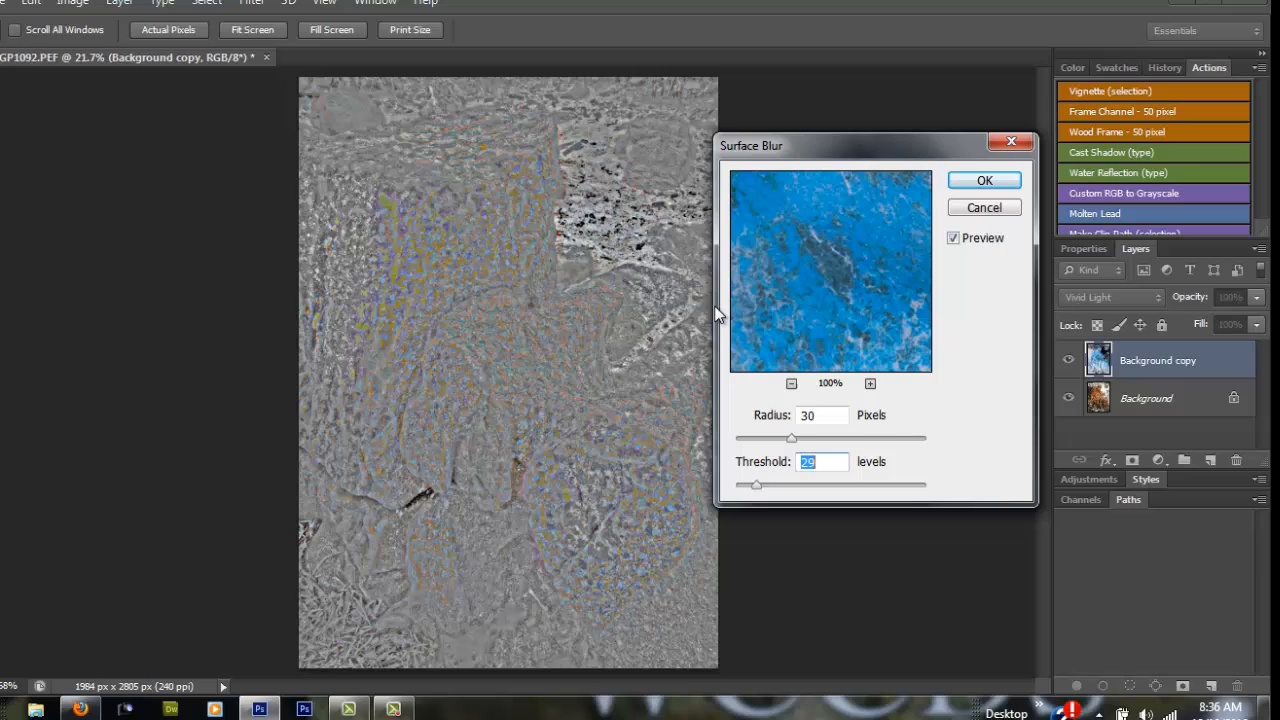
pyautogui.moveTo(830, 323)
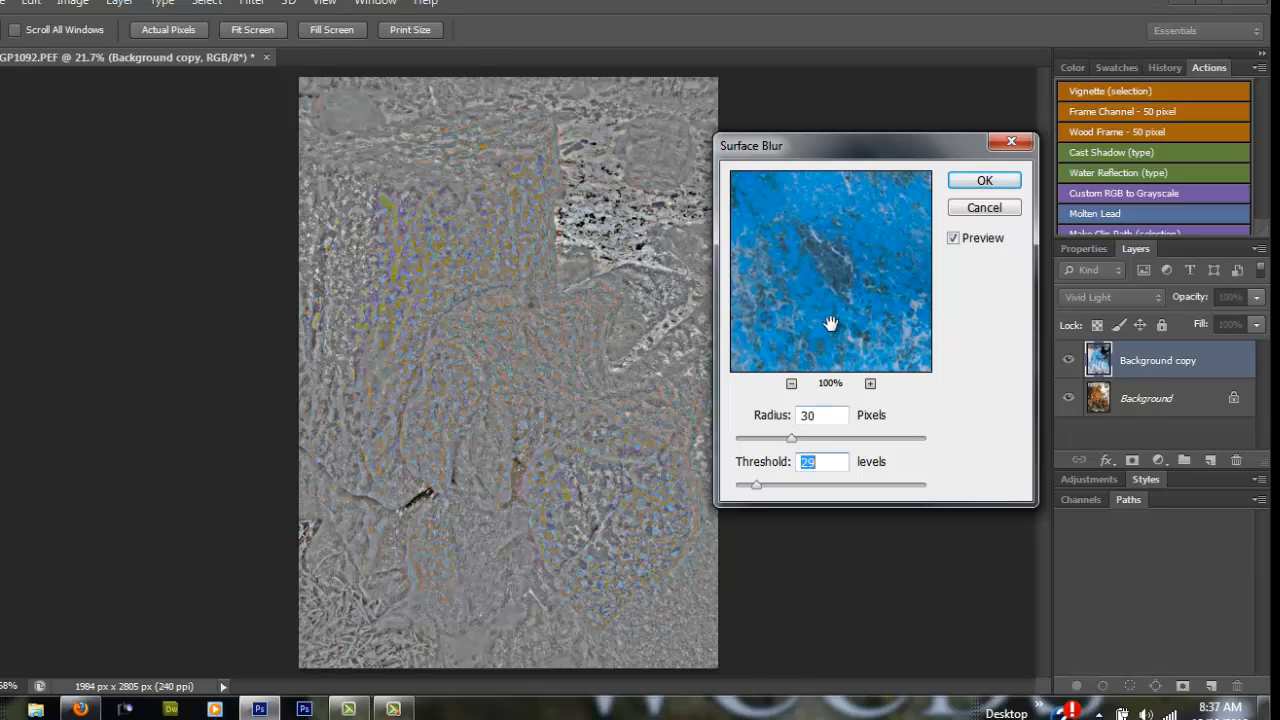
pyautogui.moveTo(815, 320)
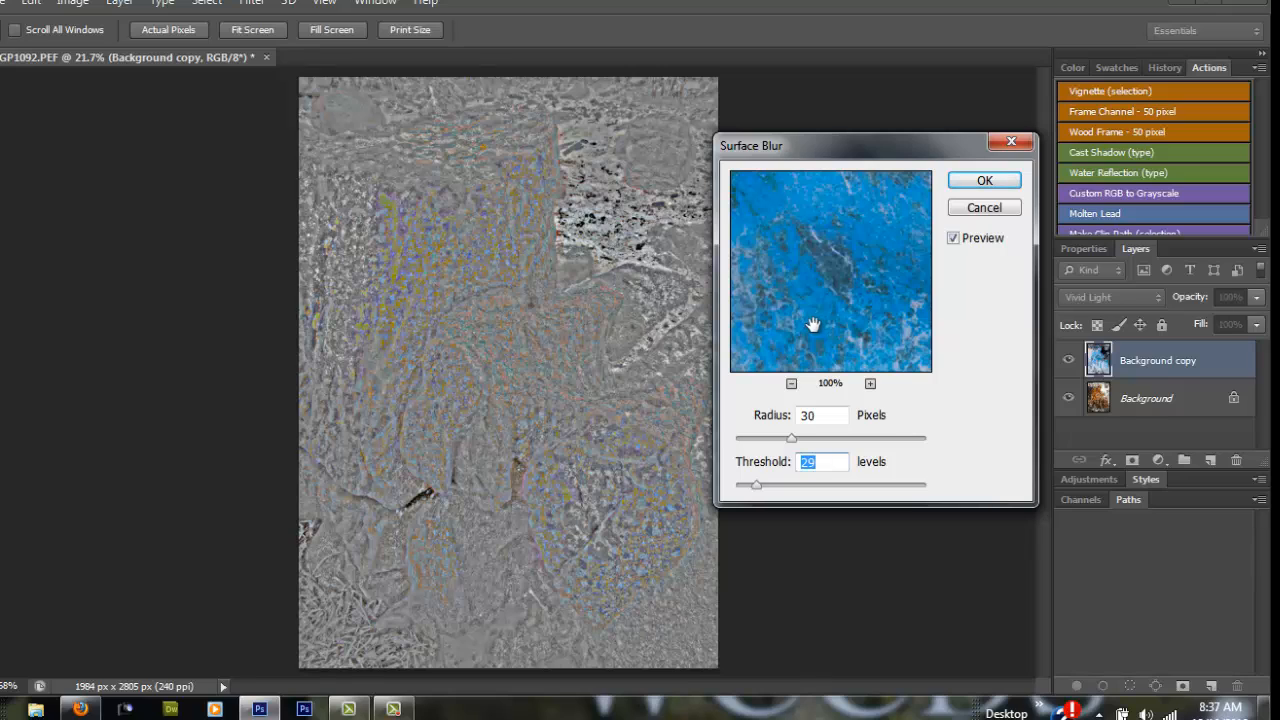
pyautogui.moveTo(793, 445)
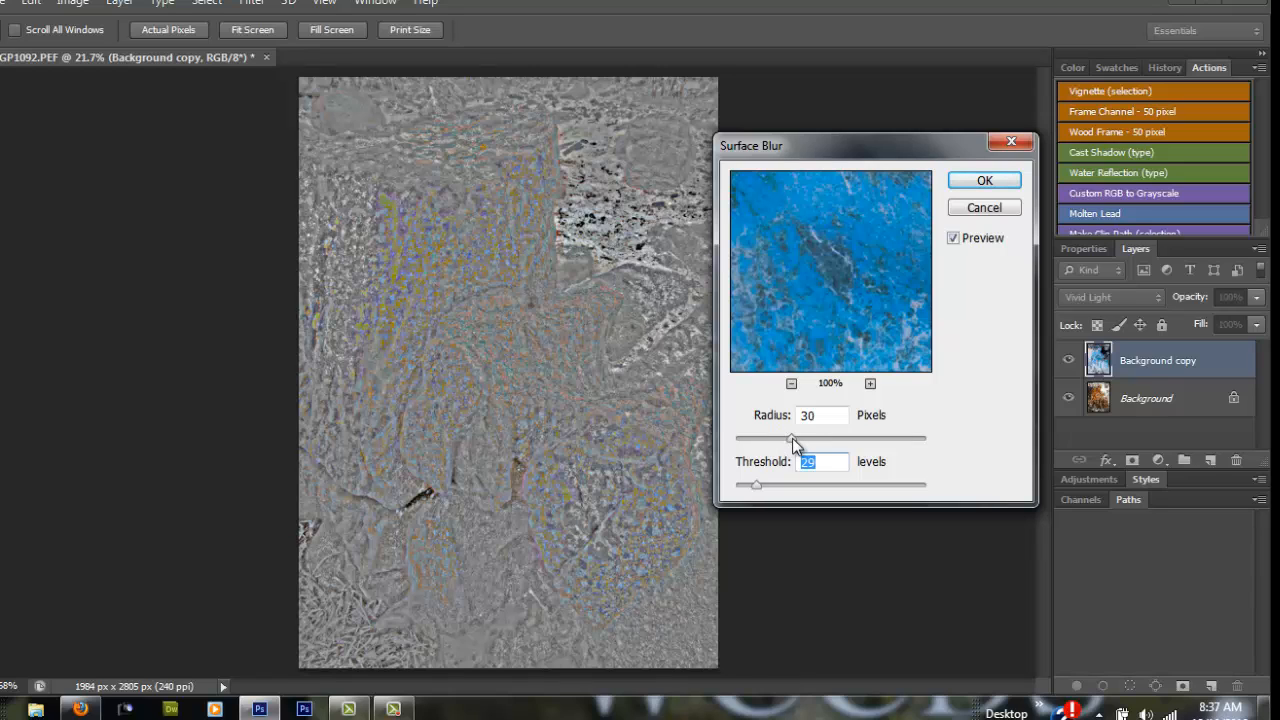
# Apply Surface Blur with radius 49 and threshold 72 to the Background copy
pyautogui.moveTo(795, 438); pyautogui.dragTo(837, 438)
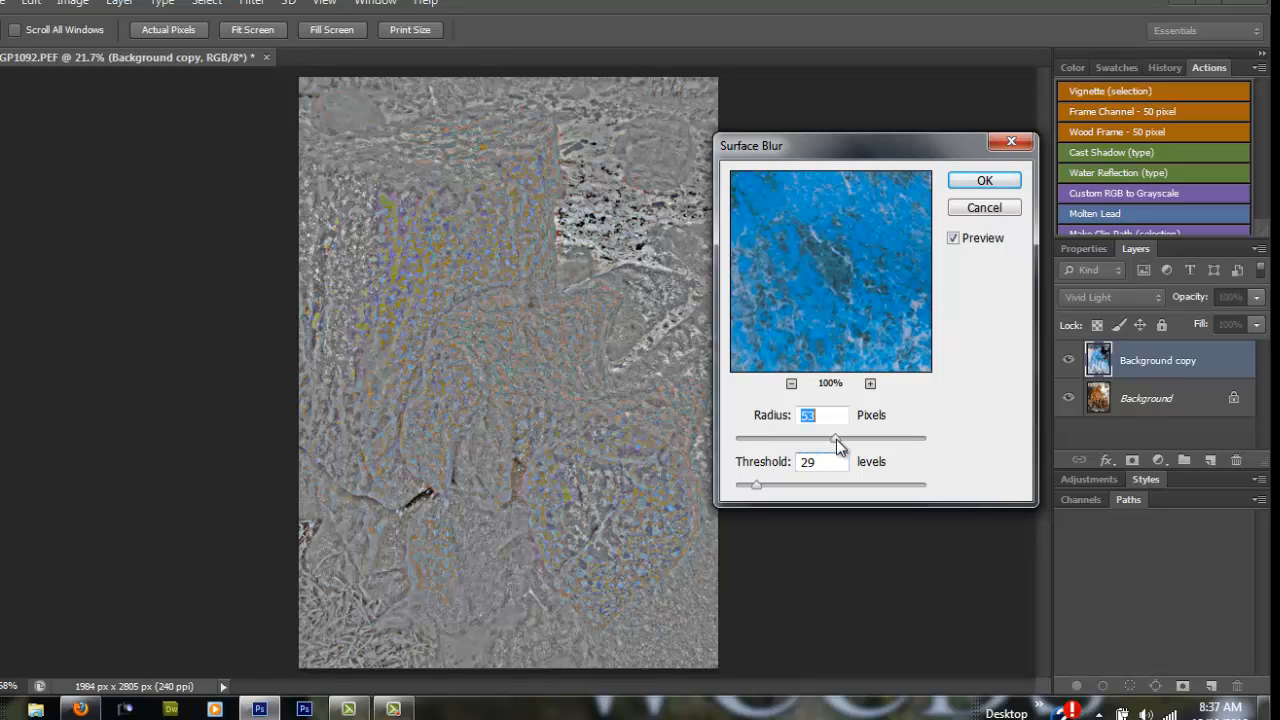
pyautogui.moveTo(836, 438); pyautogui.dragTo(866, 438)
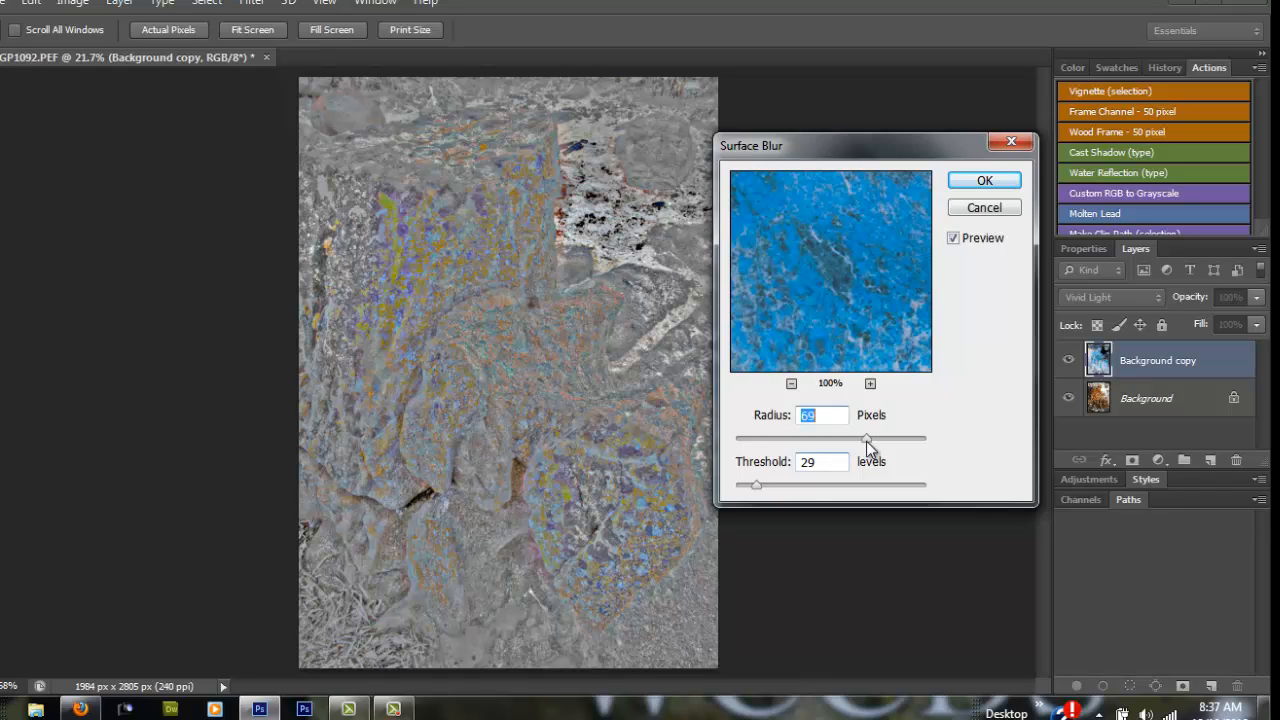
pyautogui.moveTo(865, 438); pyautogui.dragTo(878, 438)
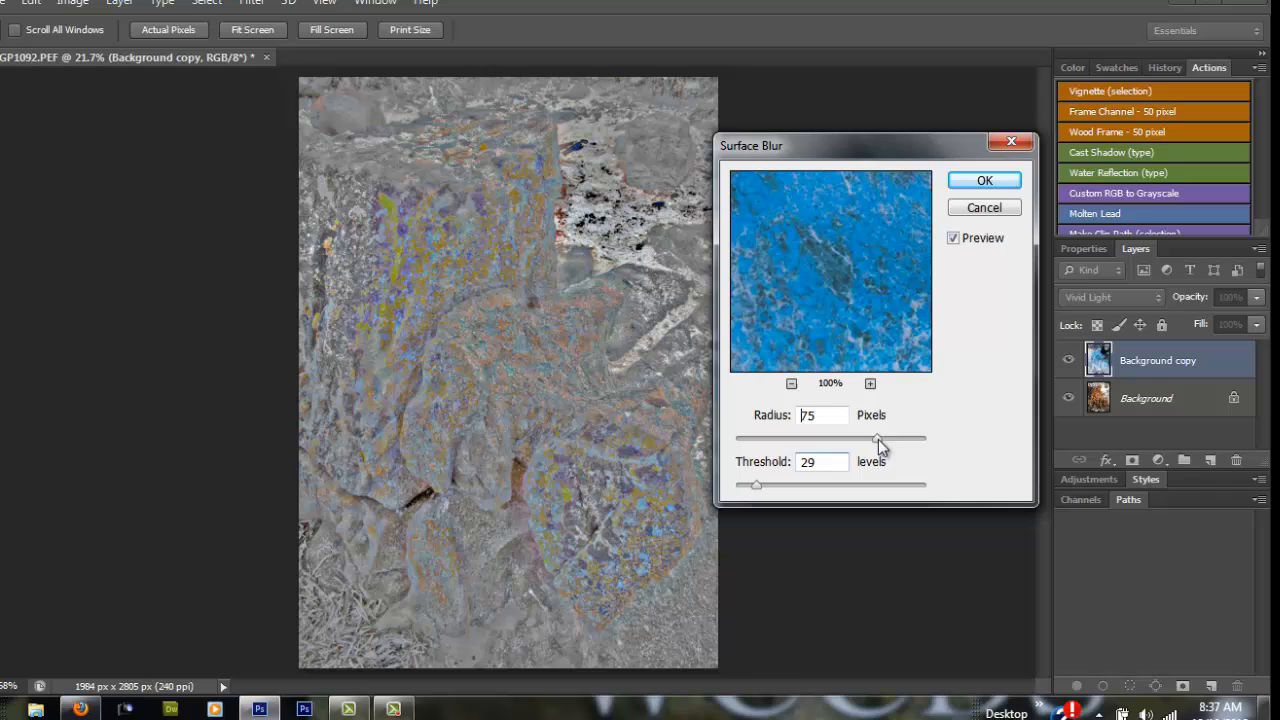
pyautogui.moveTo(878, 438); pyautogui.dragTo(823, 438)
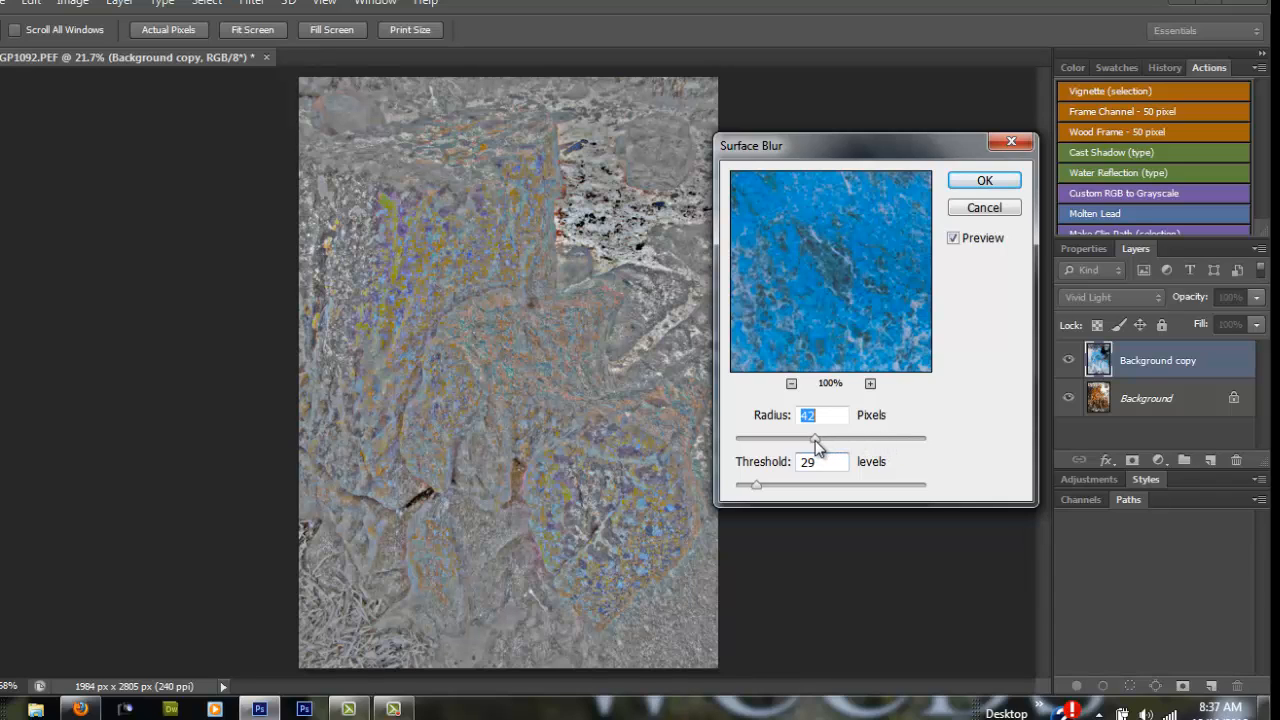
pyautogui.moveTo(817, 438); pyautogui.dragTo(830, 438)
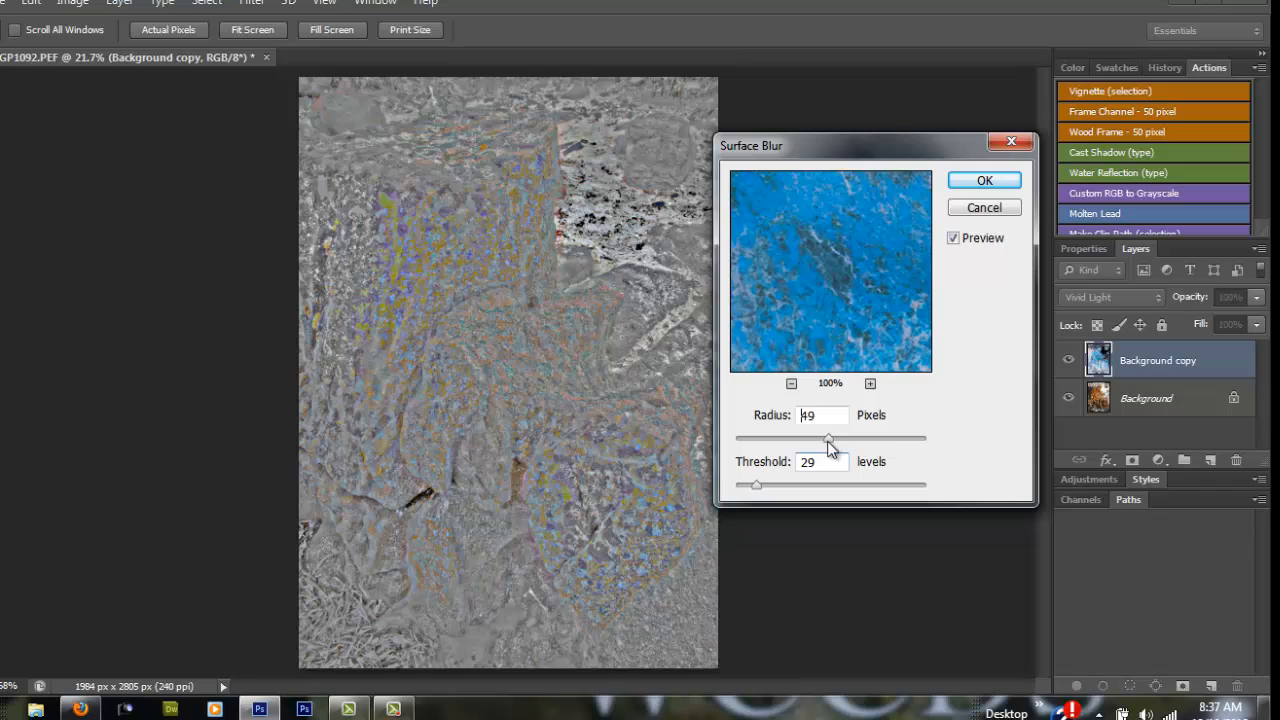
pyautogui.tripleClick(820, 415)
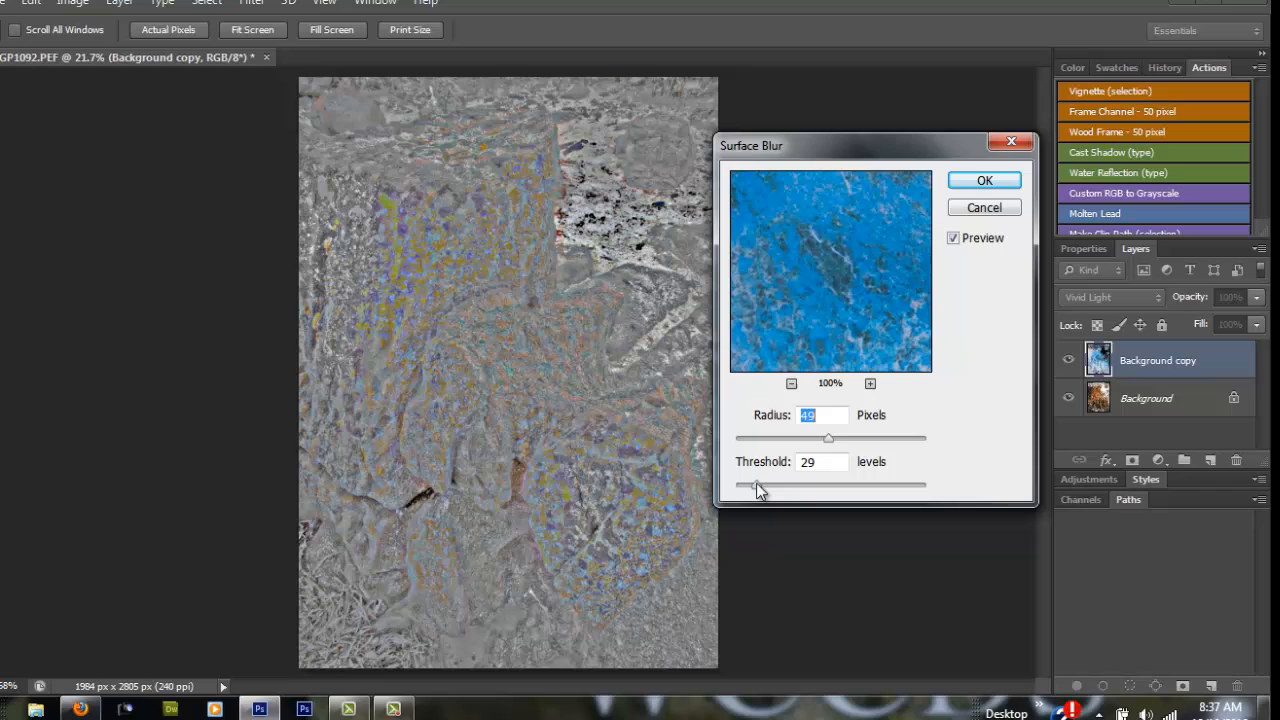
pyautogui.moveTo(757, 485); pyautogui.dragTo(882, 485)
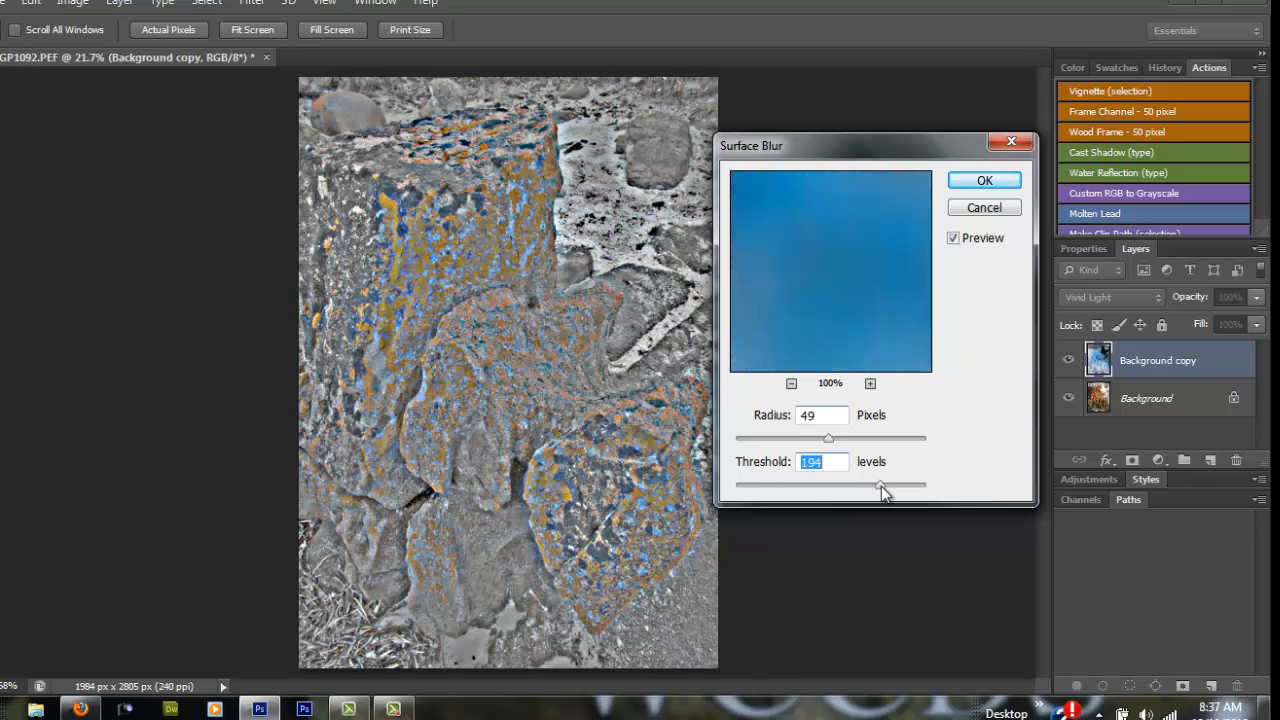
pyautogui.moveTo(883, 485); pyautogui.dragTo(823, 485)
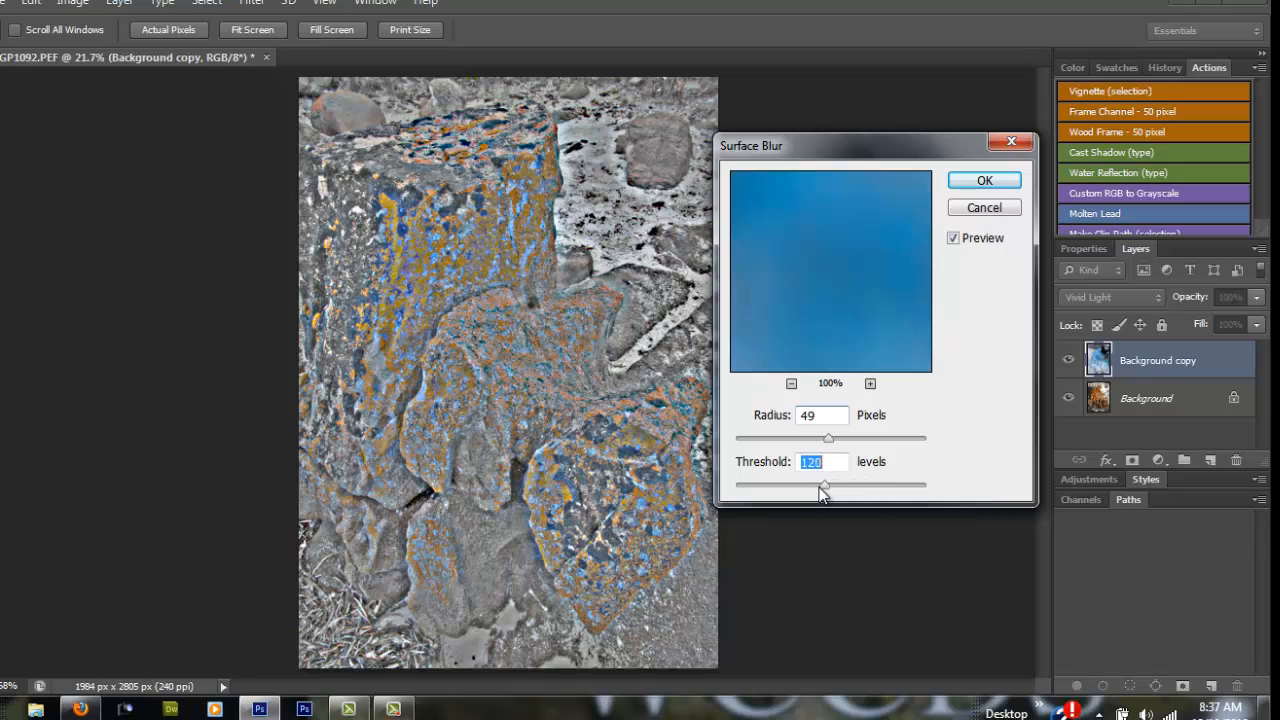
pyautogui.moveTo(823, 485); pyautogui.dragTo(793, 485)
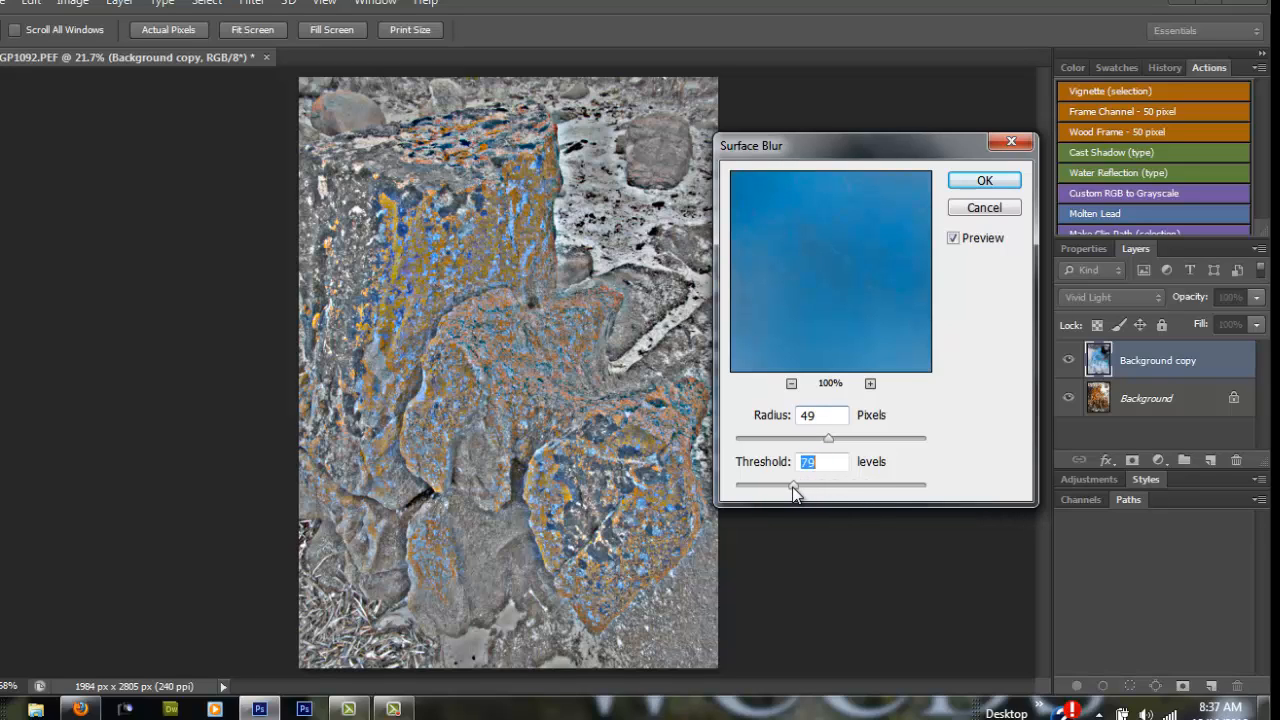
pyautogui.moveTo(795, 485); pyautogui.dragTo(790, 485)
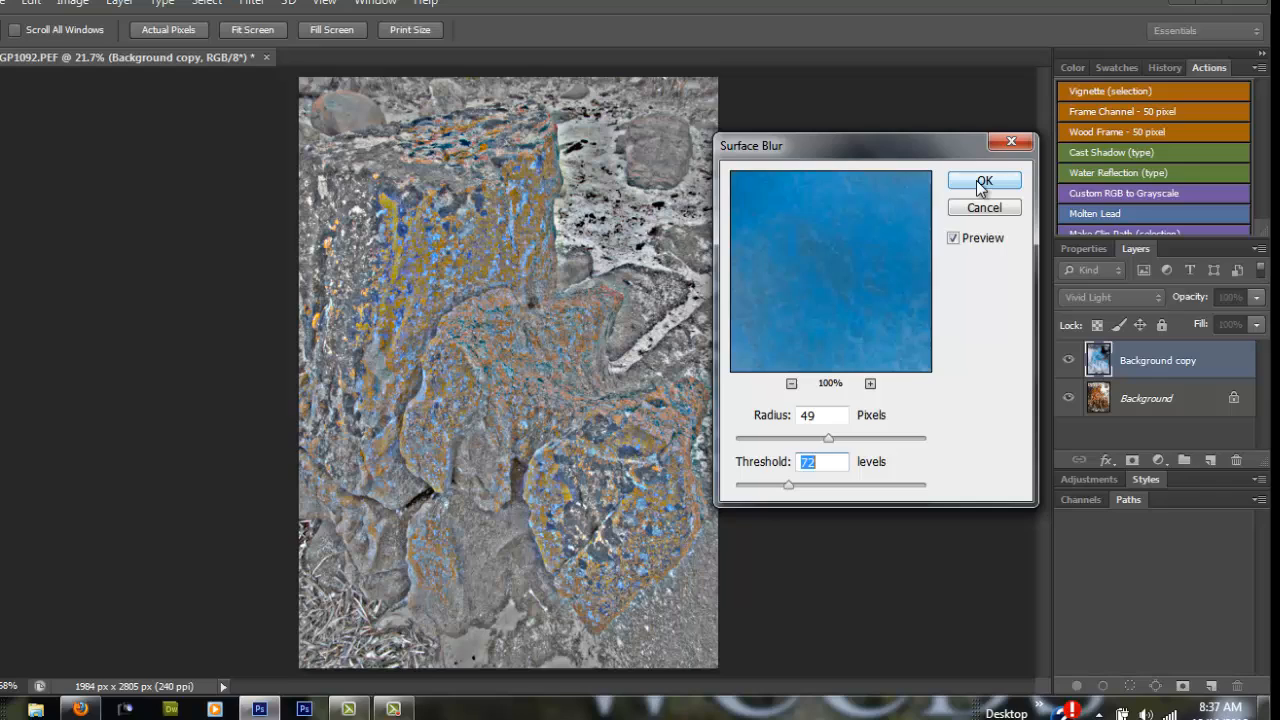
pyautogui.click(984, 181)
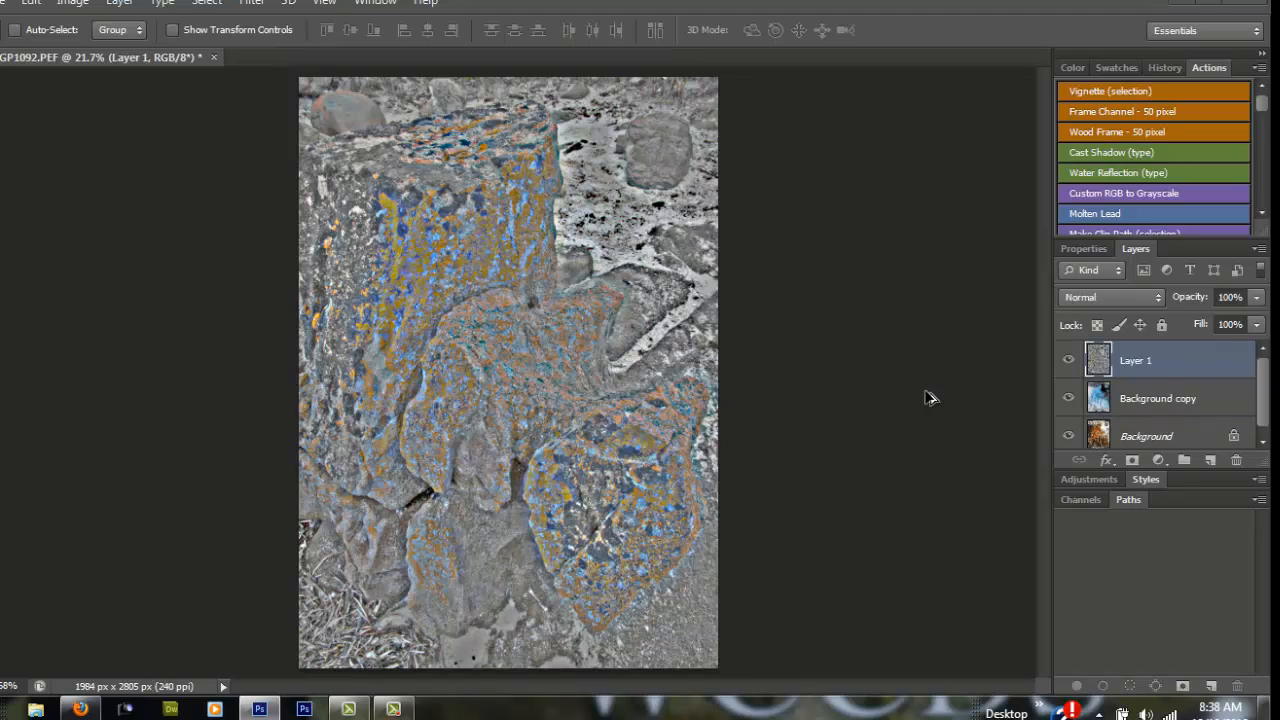
pyautogui.moveTo(1145, 382)
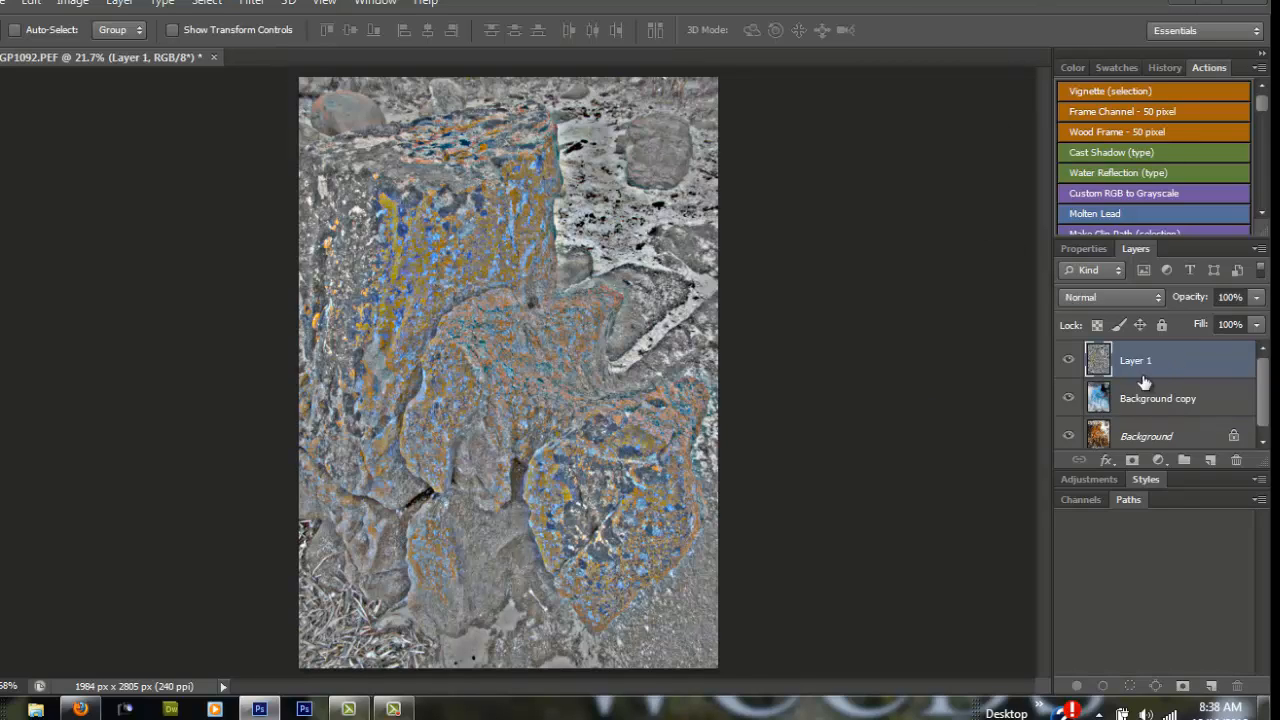
pyautogui.moveTo(1154, 395)
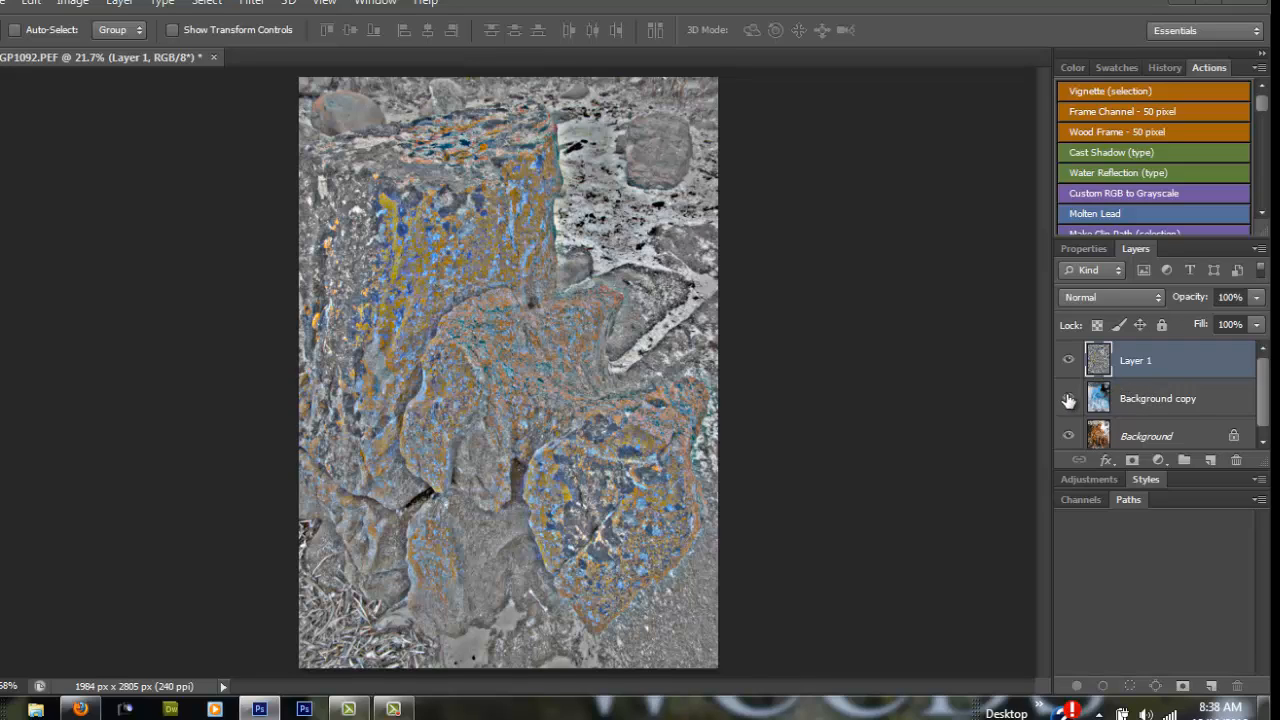
# Hide the Background copy layer, leaving Layer 1 visible above Background
pyautogui.click(1068, 398)
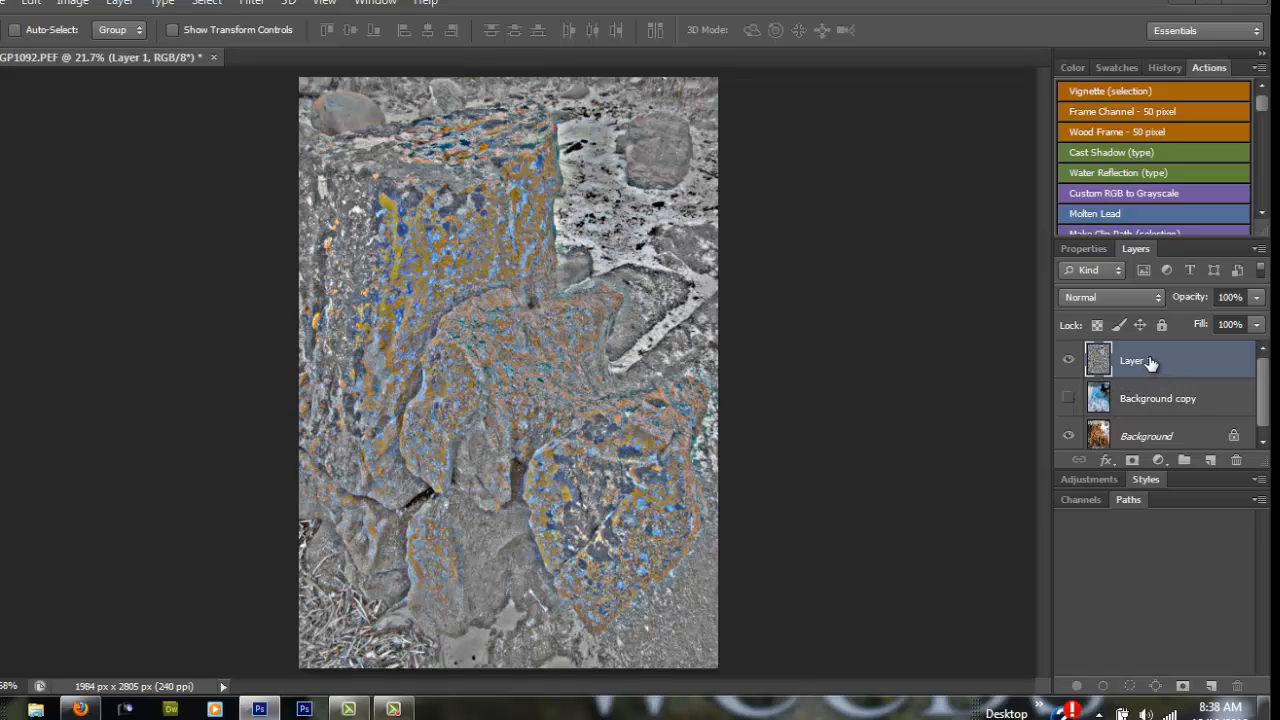
# Blend Layer 1 in Overlay mode, then toggle its visibility to compare before and after
pyautogui.click(1108, 297)
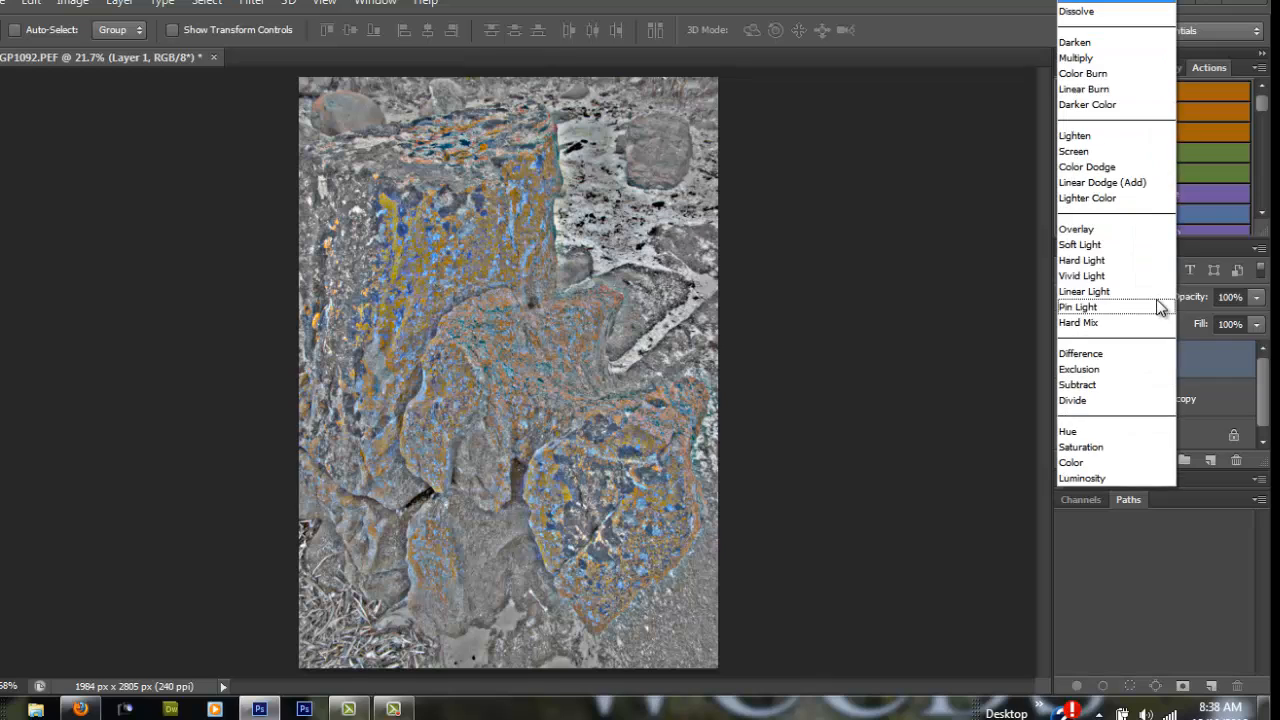
pyautogui.click(1076, 229)
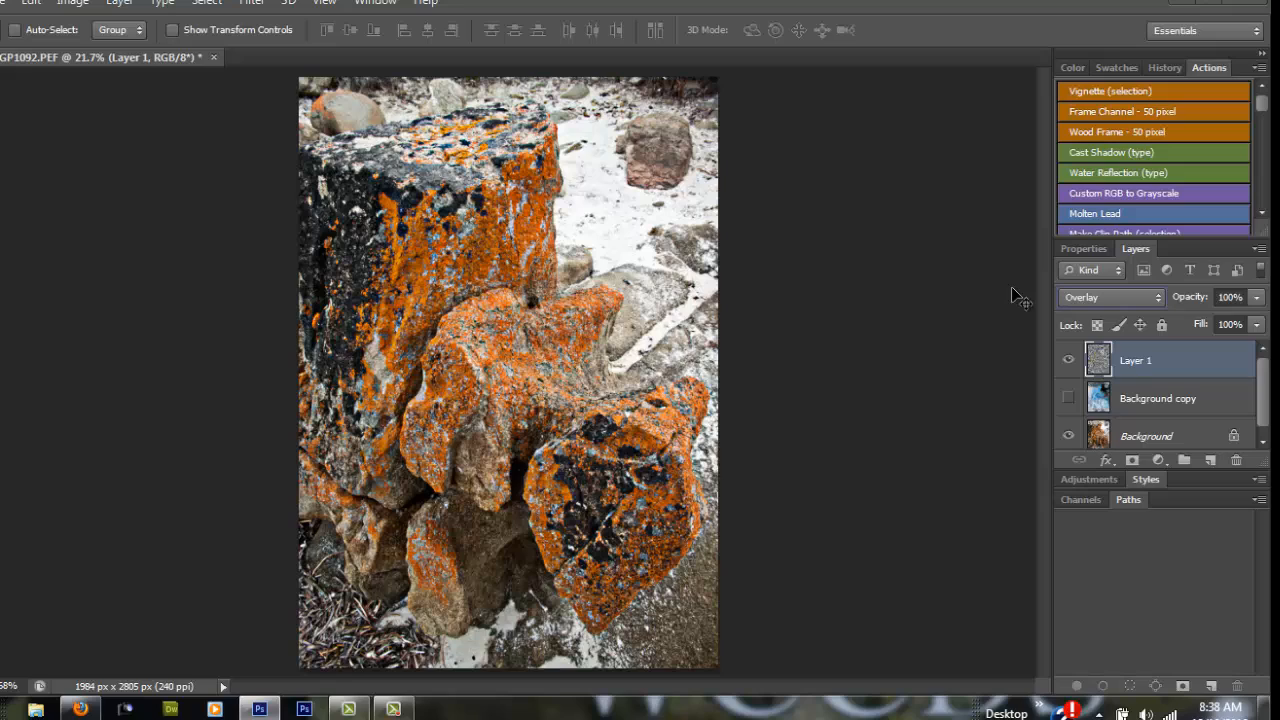
pyautogui.moveTo(1002, 306)
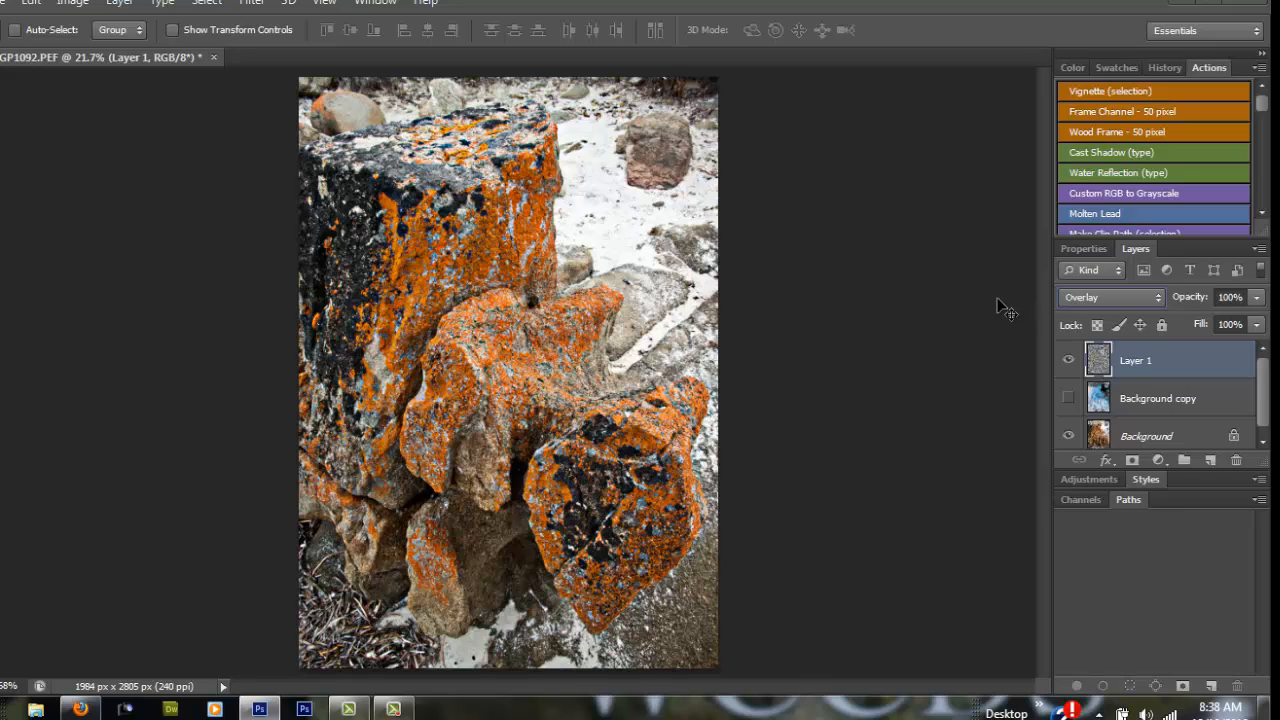
pyautogui.moveTo(1001, 311)
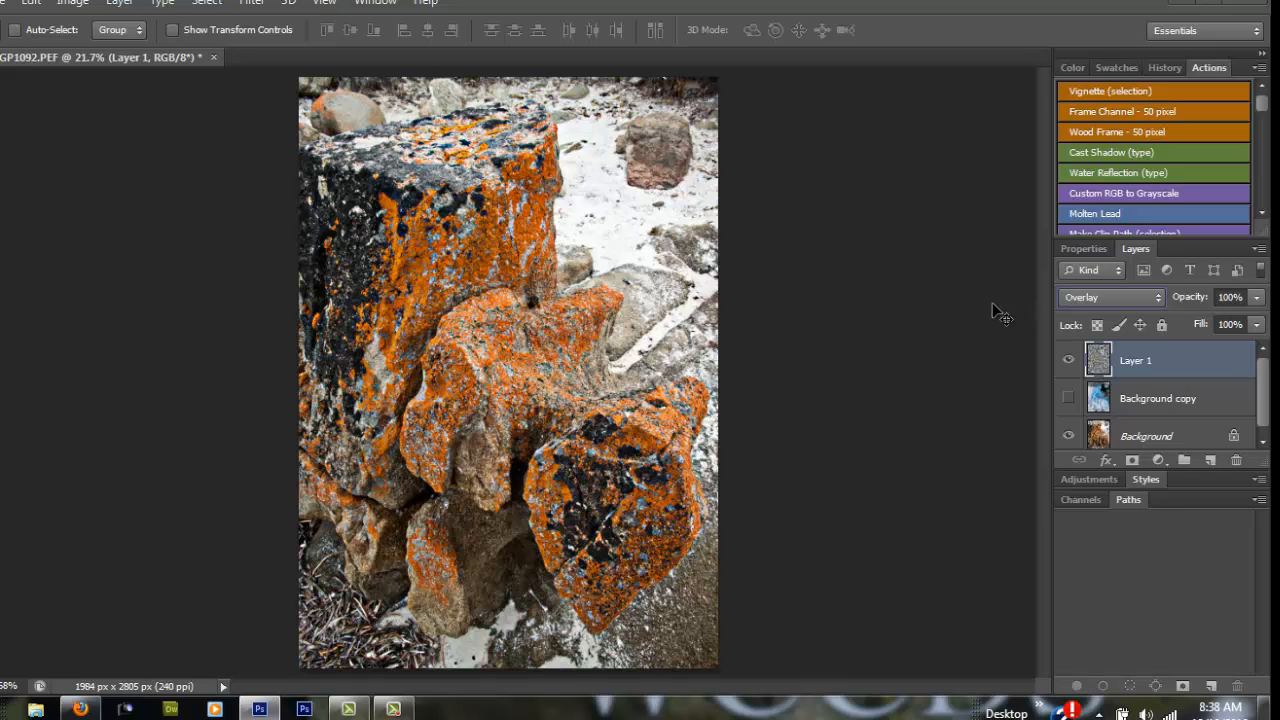
pyautogui.moveTo(997, 318)
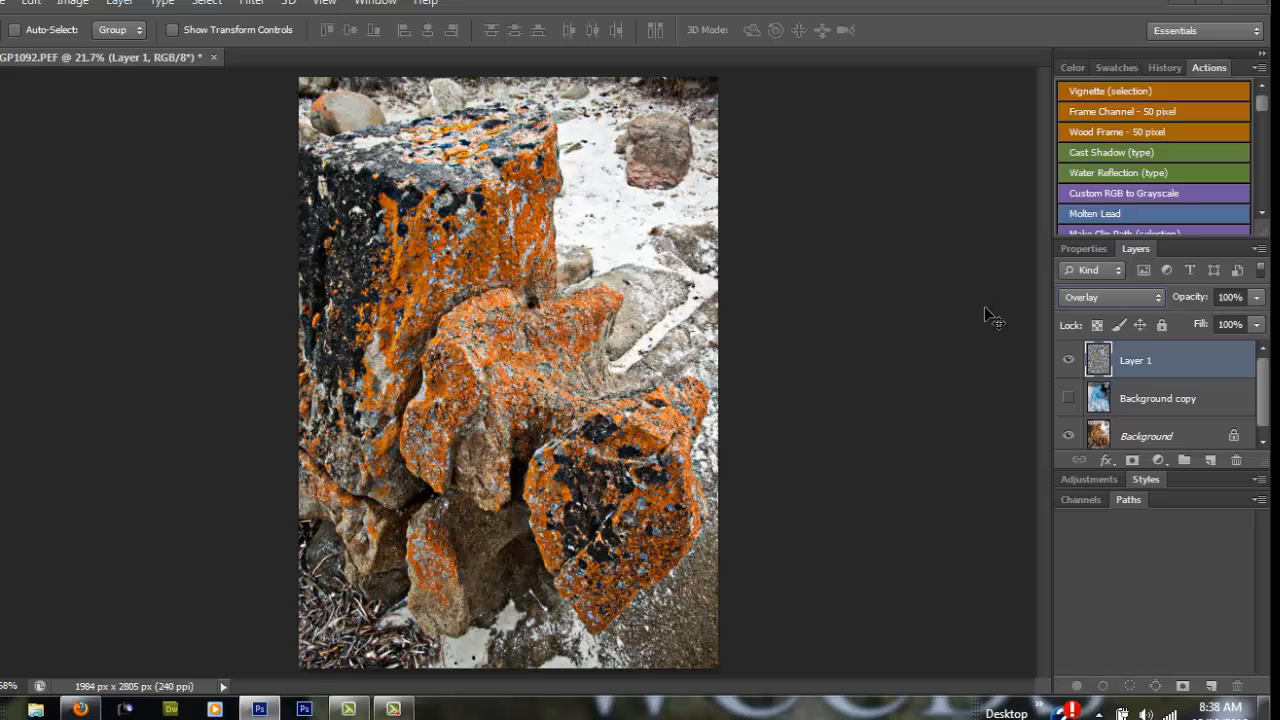
pyautogui.moveTo(988, 320)
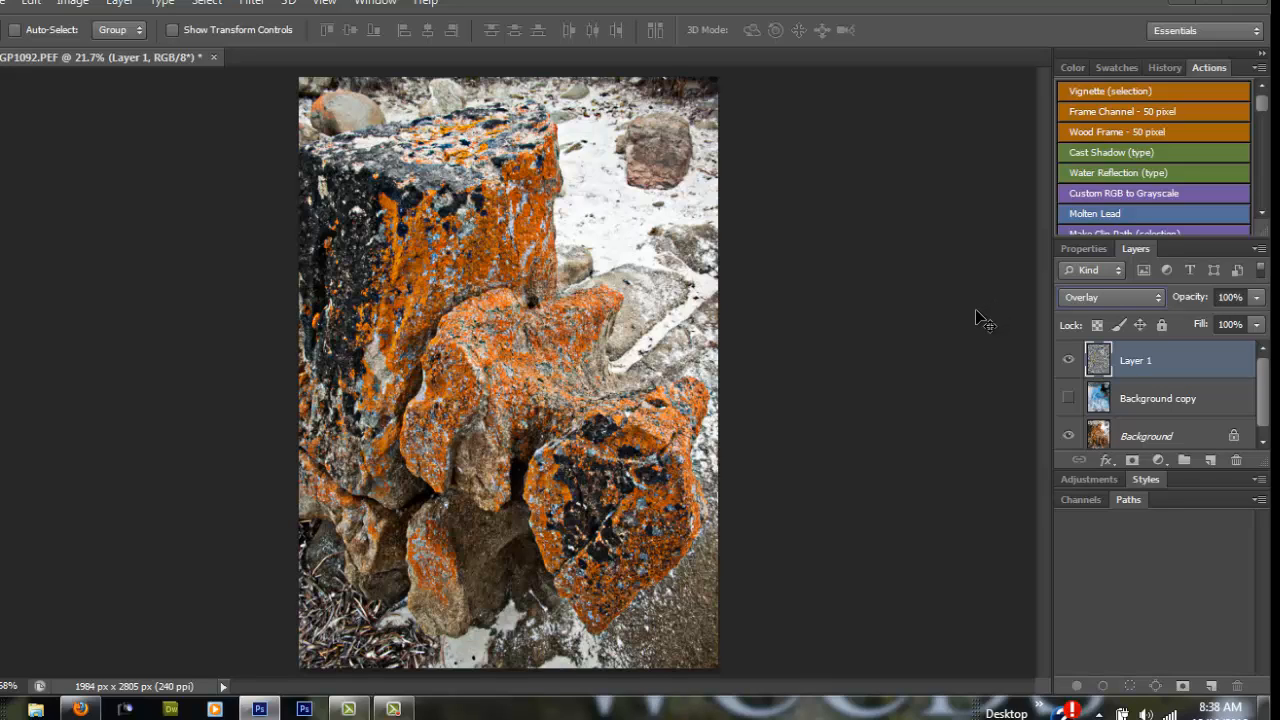
pyautogui.moveTo(950, 350)
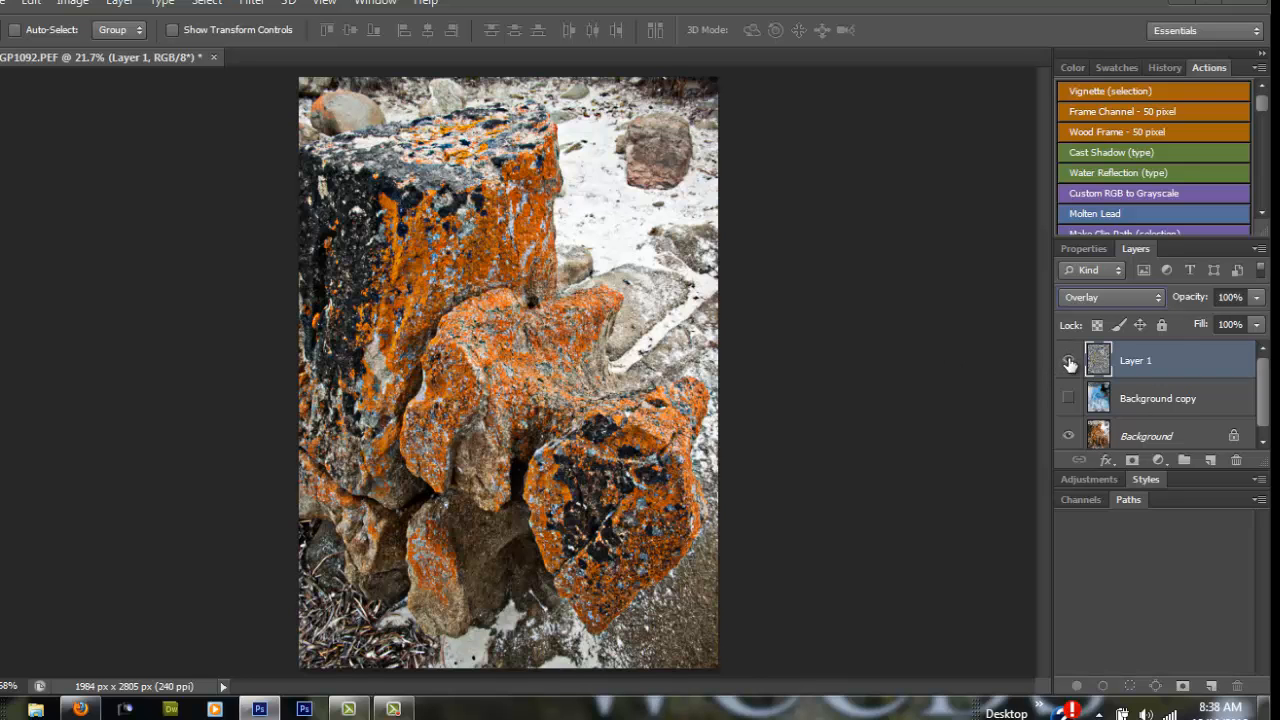
pyautogui.click(1068, 361)
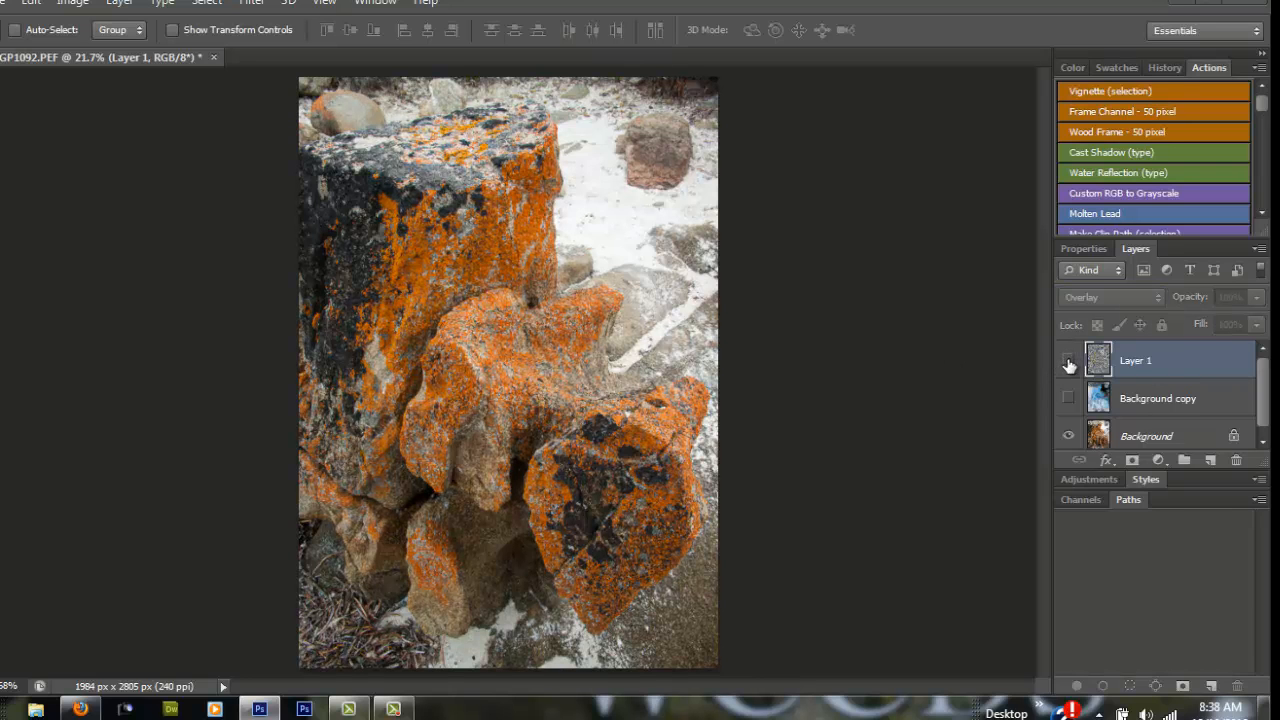
pyautogui.click(1068, 360)
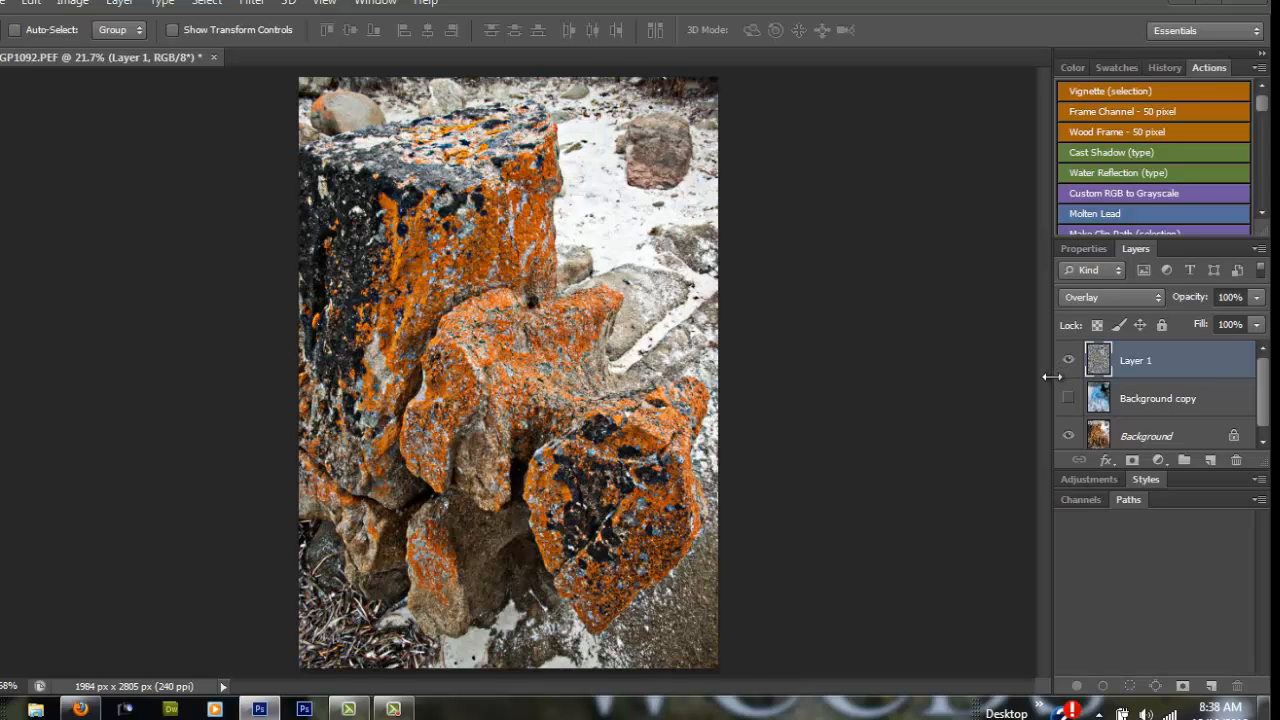